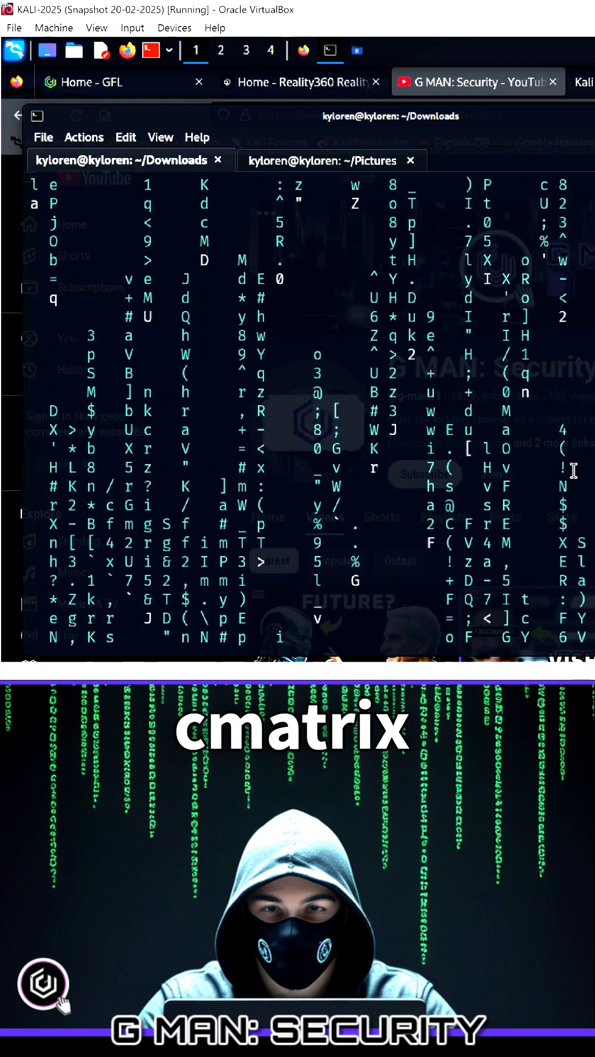
# Stop the matrix animation and enter cmatrix again at the Downloads prompt.
pyautogui.press('Return')
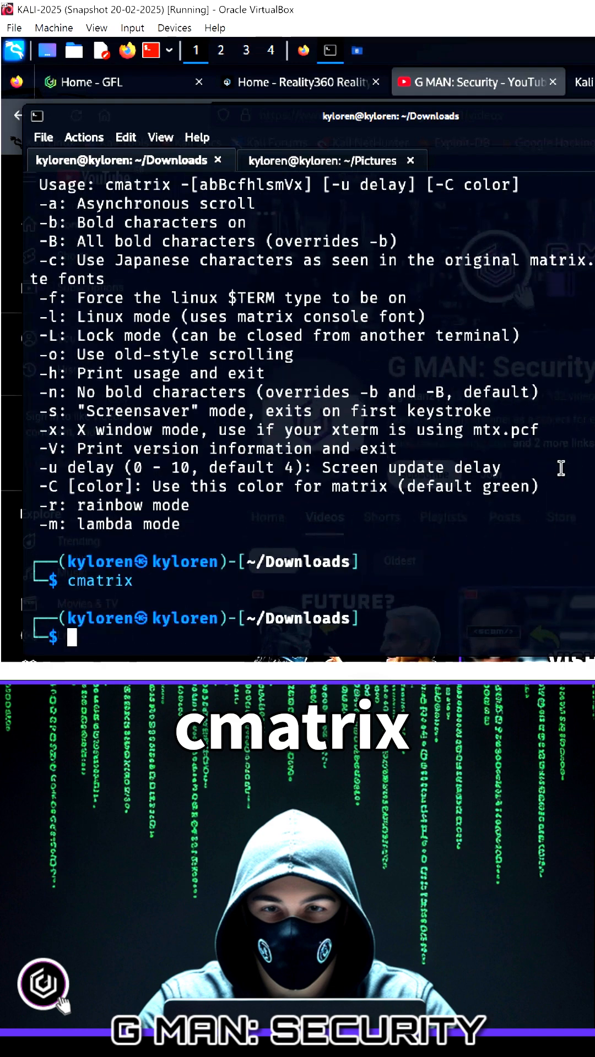
pyautogui.write('cmatrix')
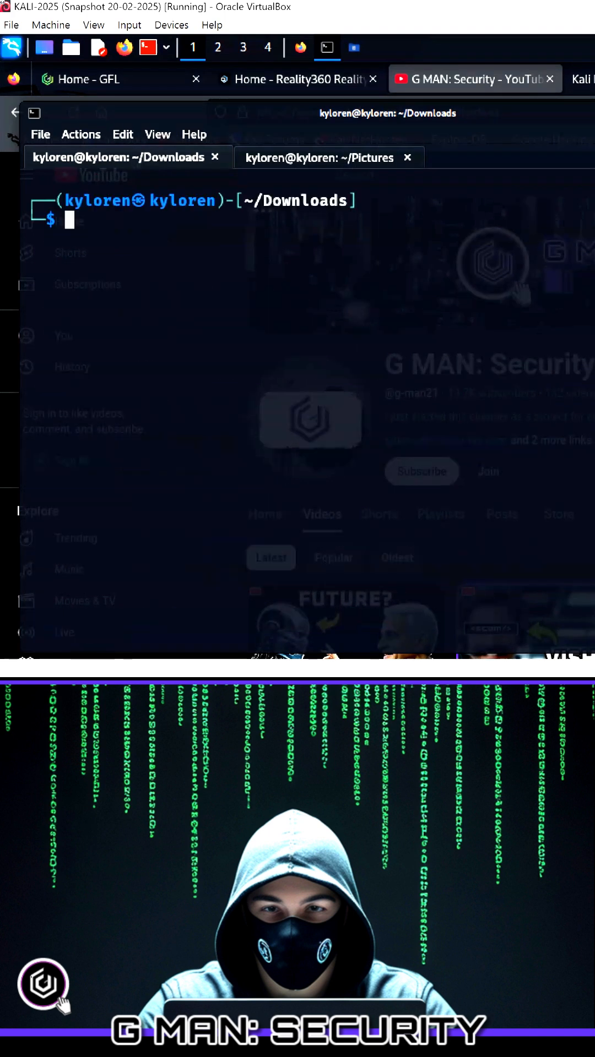
# Enter cmatric --help at the Downloads prompt to see the usage options.
pyautogui.write('cmatric')
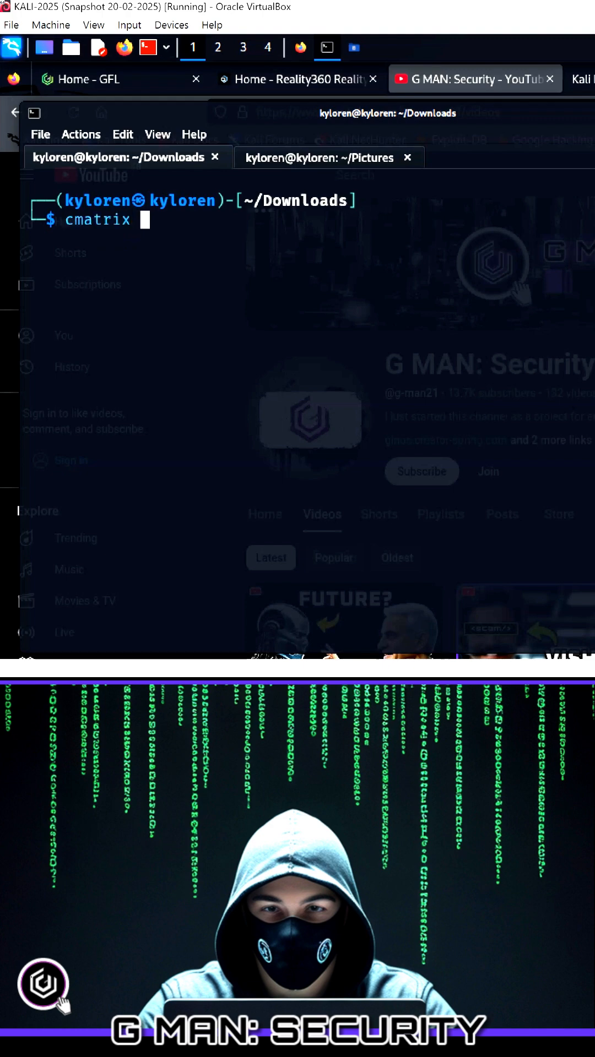
pyautogui.write('--help')
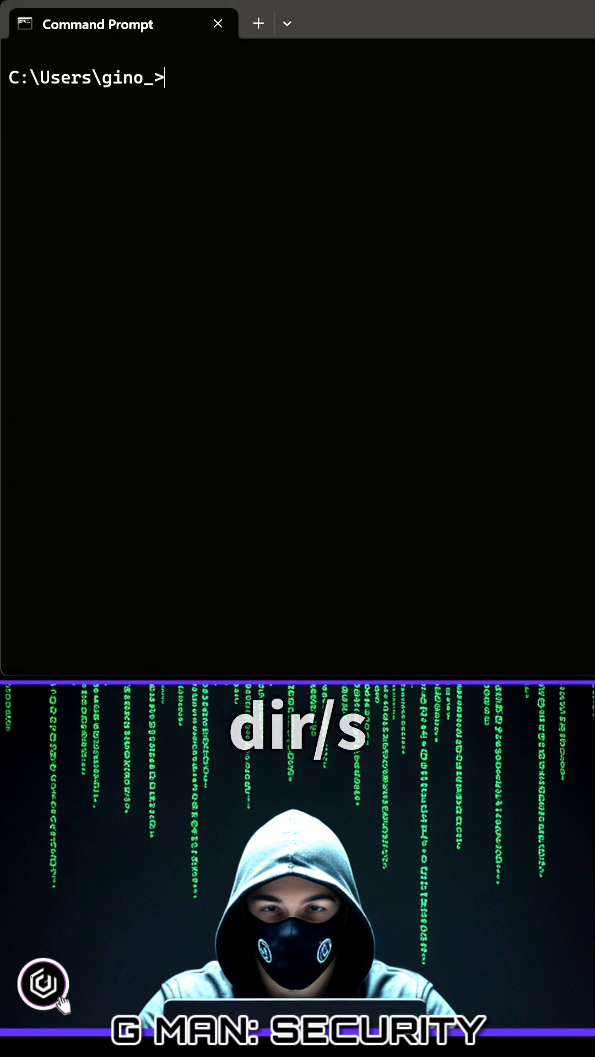
# Run color to turn the console text green, then begin entering dir/s ("di").
pyautogui.write('color ?')
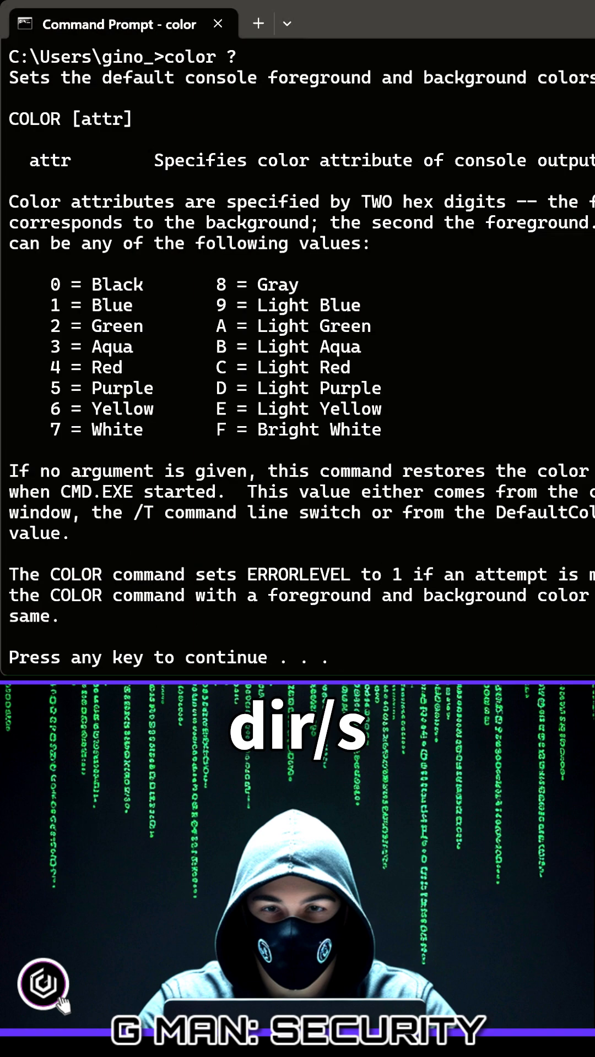
pyautogui.moveTo(113, 333)
pyautogui.write('color 2')
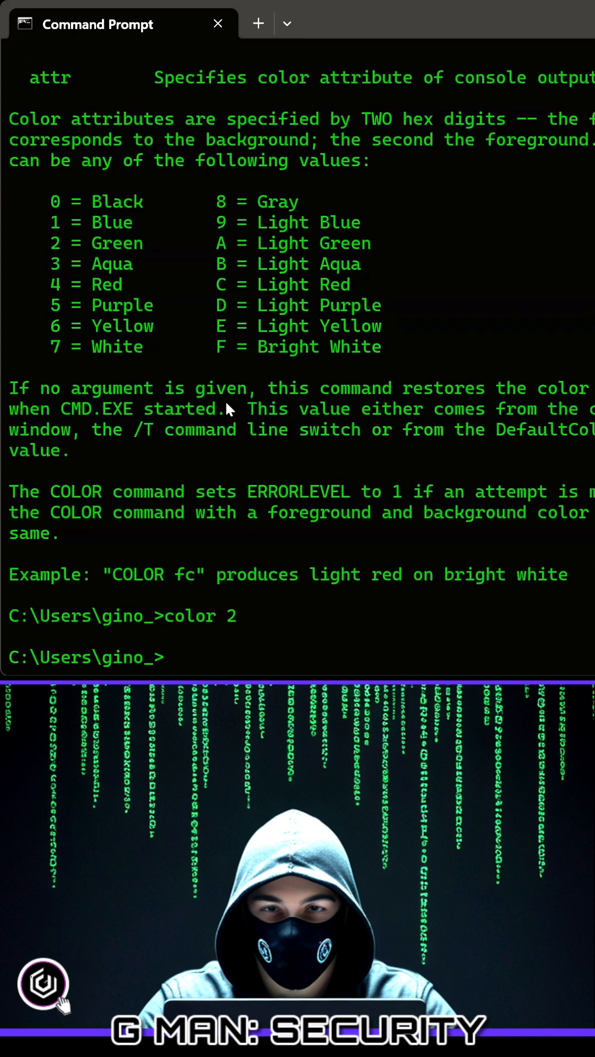
pyautogui.write('di')
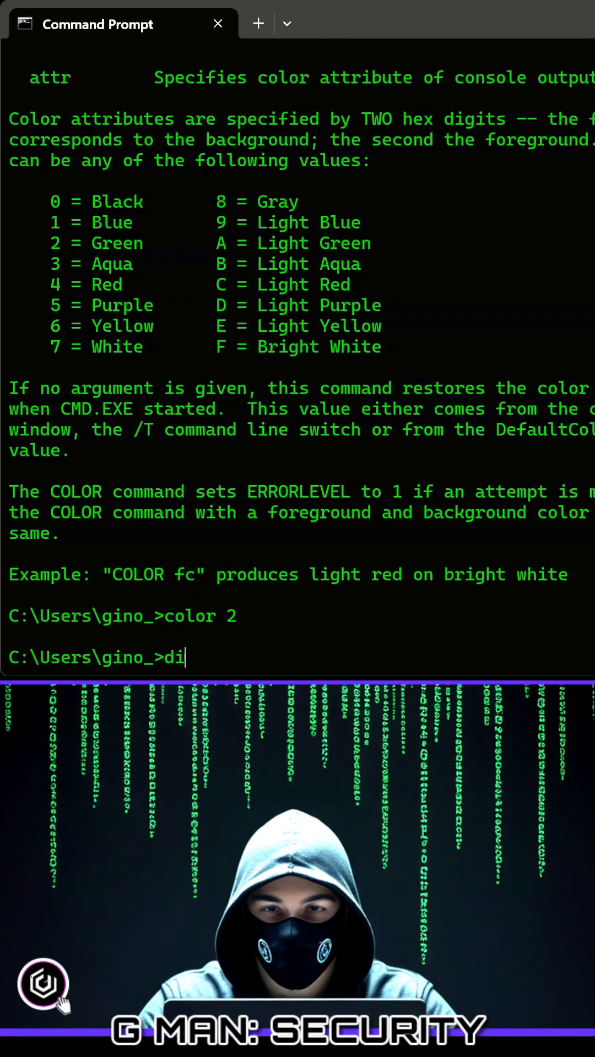